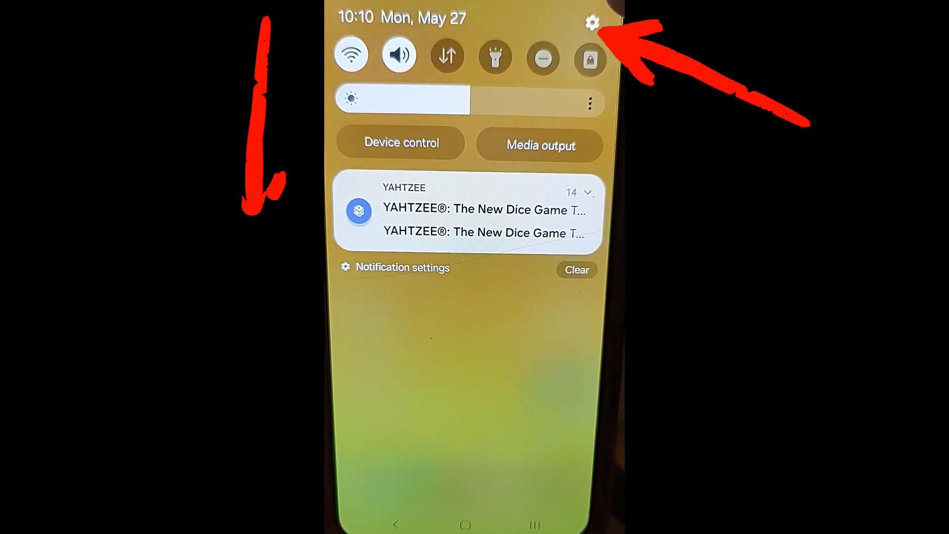
Step: Go from the quick settings panel to the phone's main Settings list via the gear icon
click(592, 23)
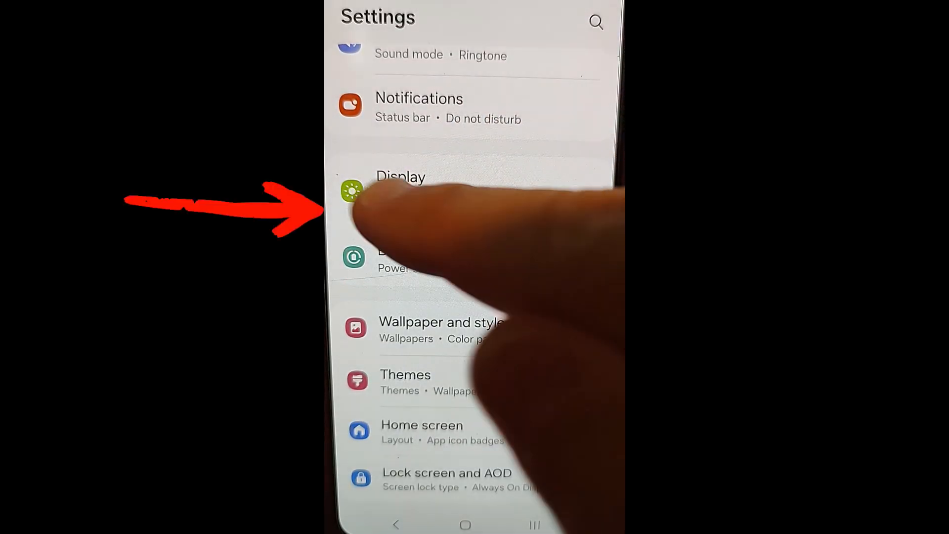
Step: Go into Display settings and bring the Screen timeout entry into view
click(400, 191)
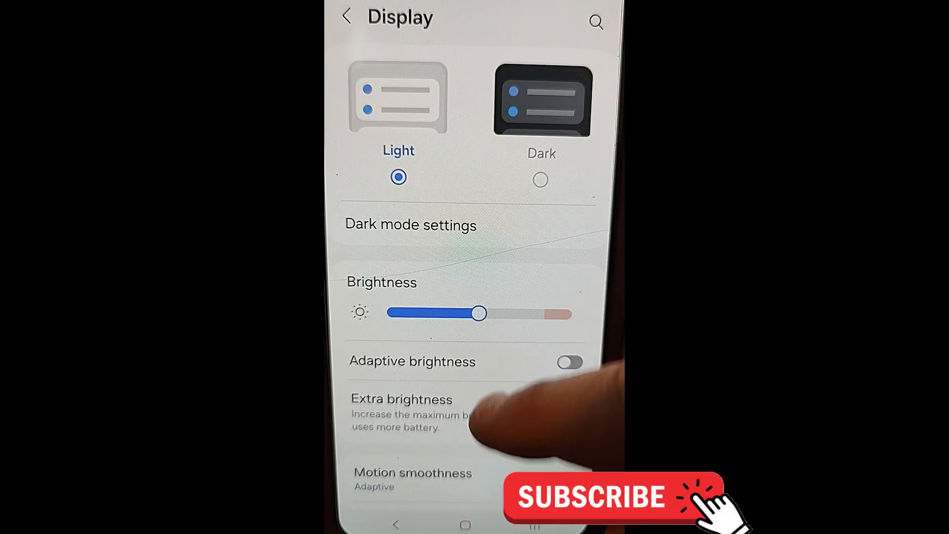
scroll(down, 3)
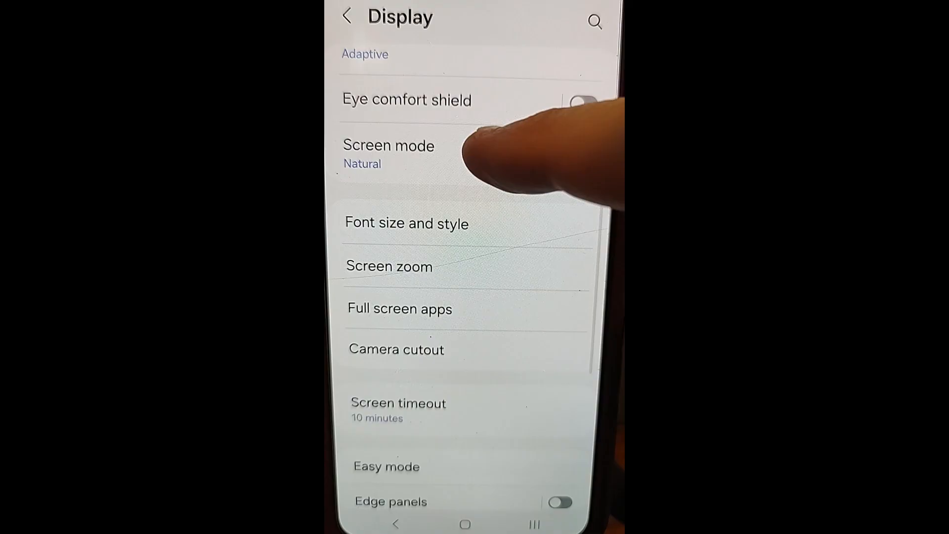
scroll(down, 3)
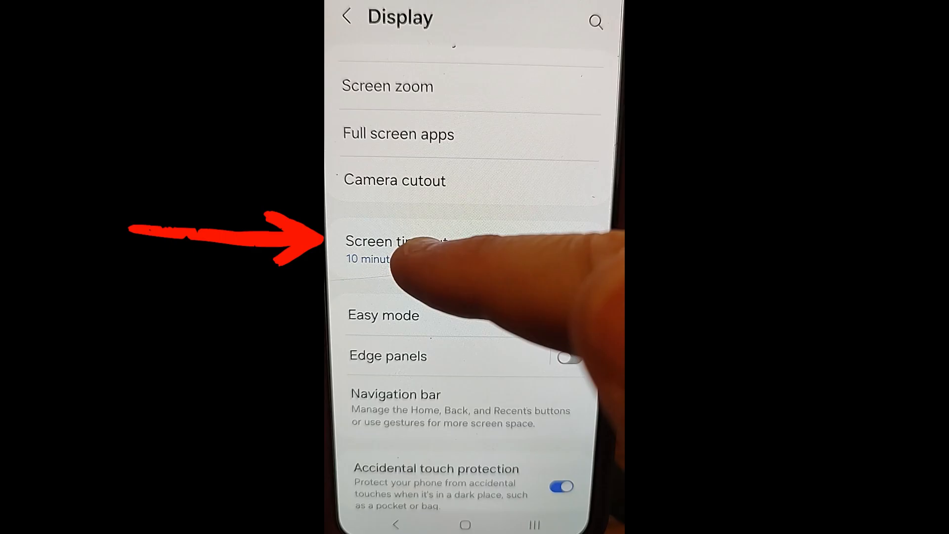
Step: Bring up the Screen timeout duration list, from 15 seconds upward
click(394, 241)
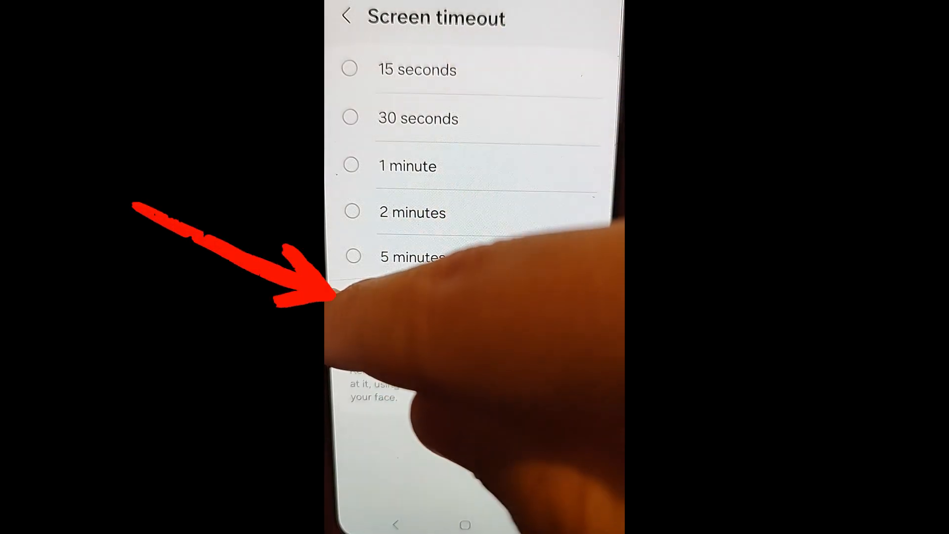
Step: Choose 10 minutes as the screen timeout duration
click(354, 300)
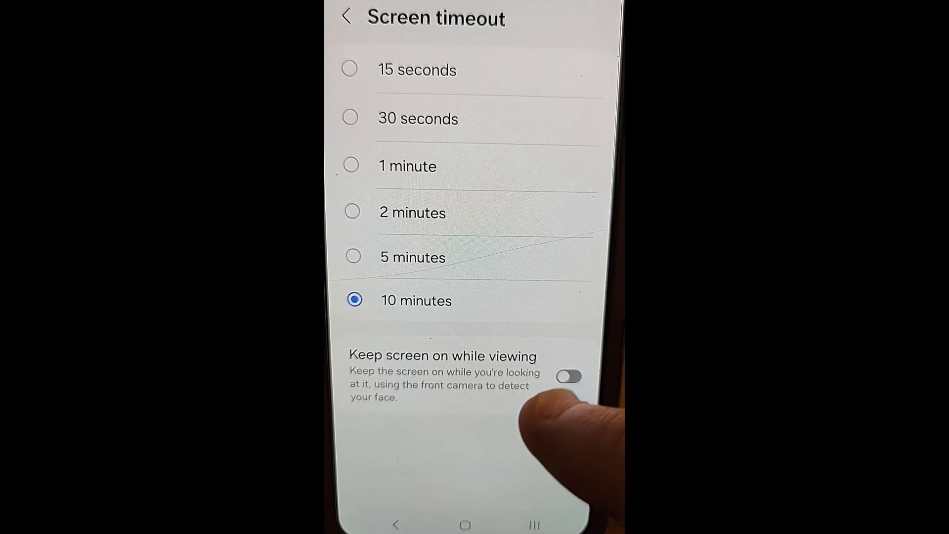
mouse_move(545, 394)
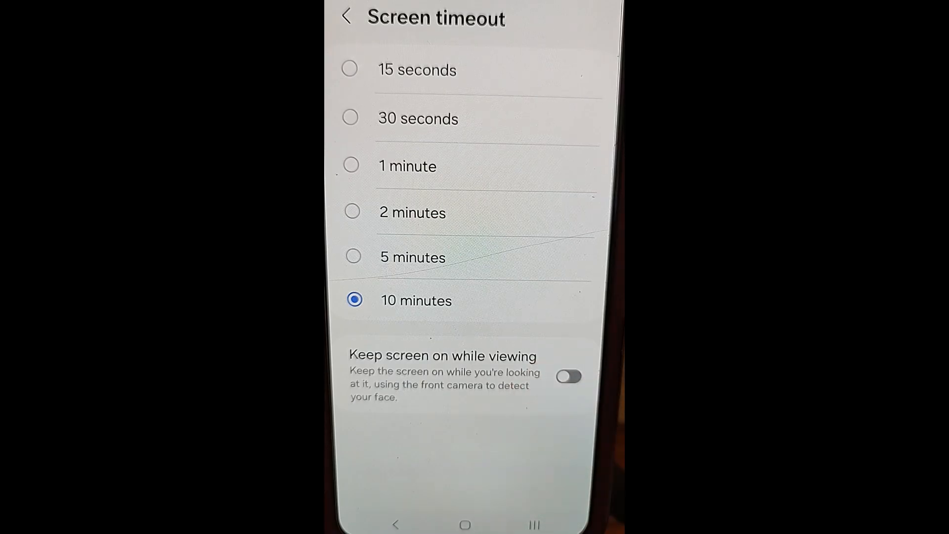